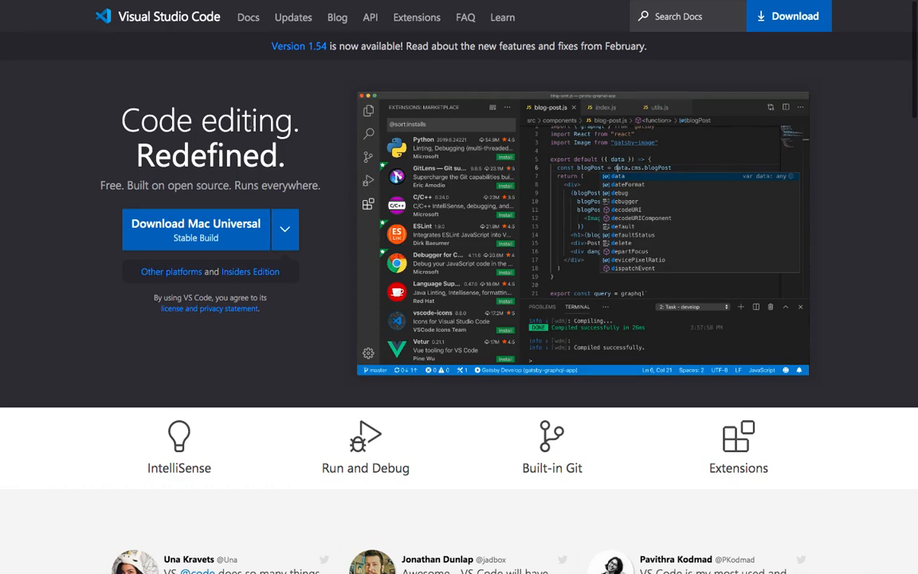
mouse_move(184, 42)
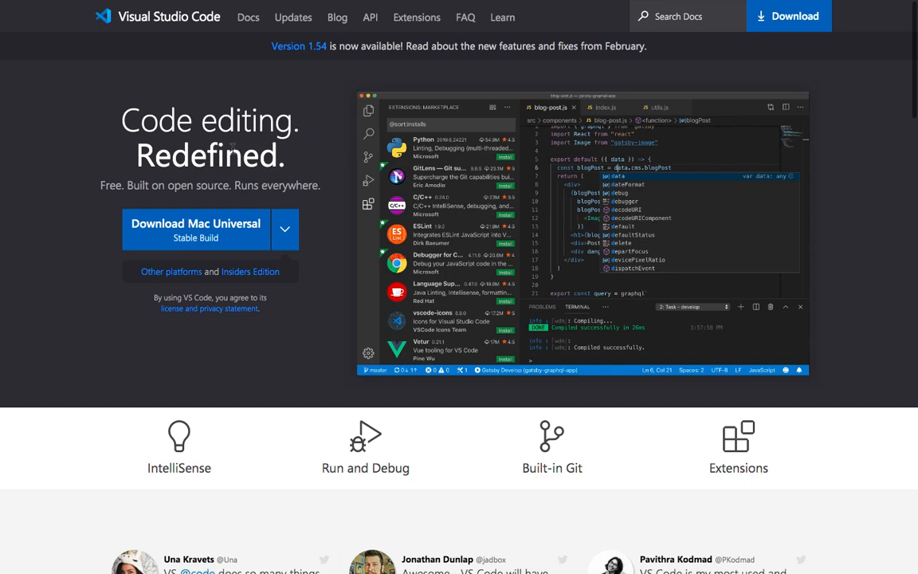
mouse_move(191, 30)
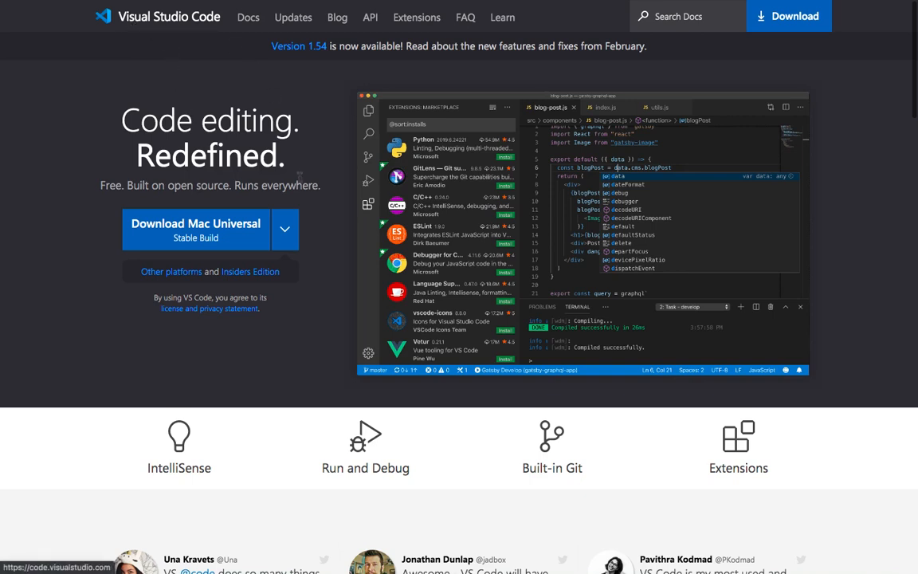
mouse_move(269, 297)
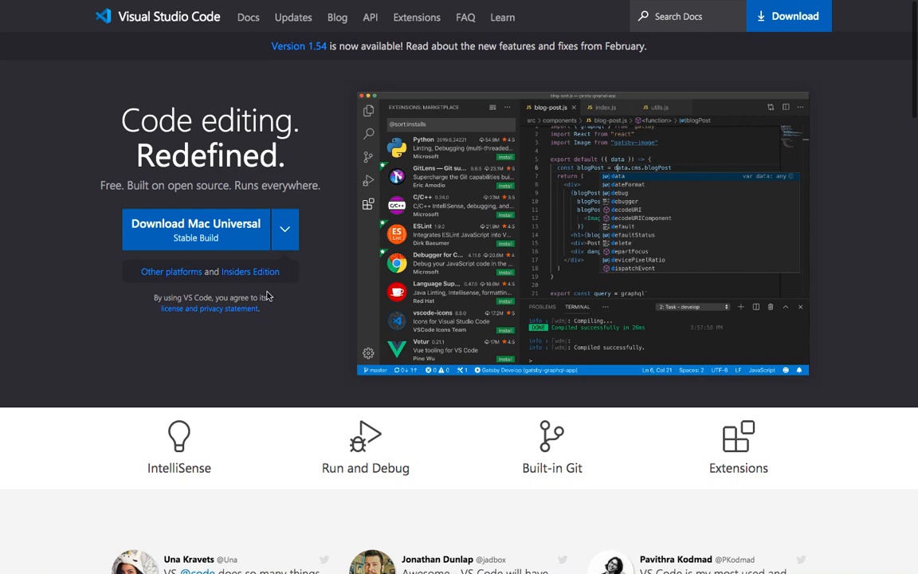
Expand the Mac Universal download menu to list Stable and Insiders builds per platform.
click(285, 229)
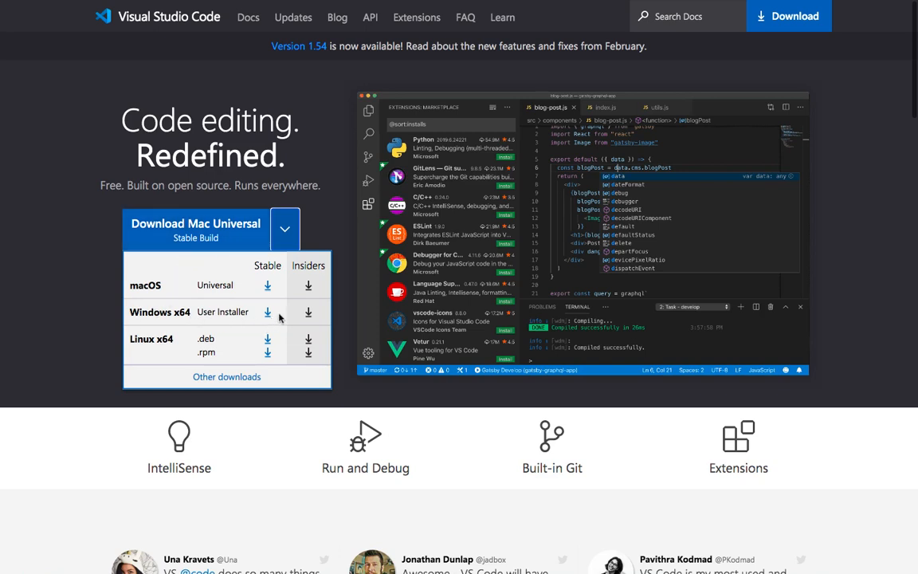
mouse_move(113, 324)
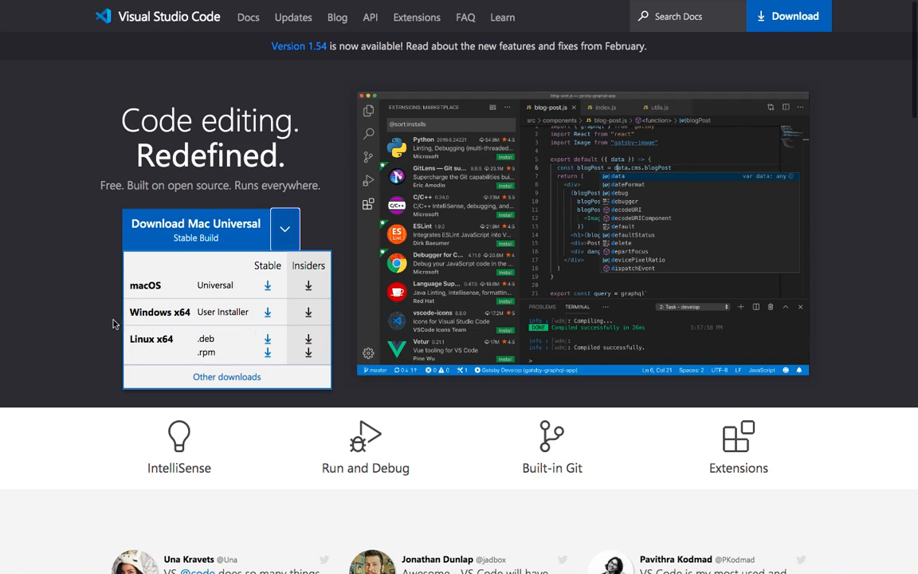
mouse_move(58, 264)
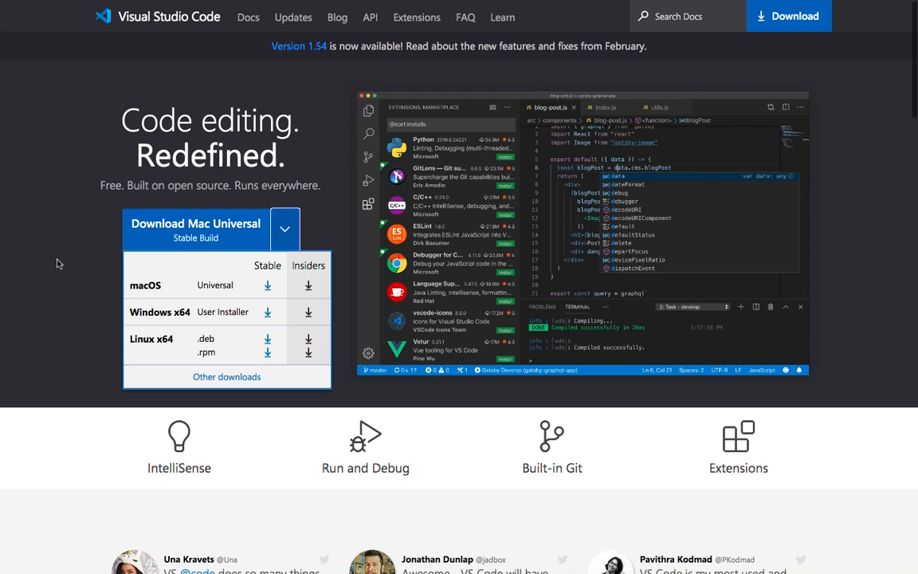
Collapse the platform download menu, leaving only the Mac Universal Stable offer.
click(285, 229)
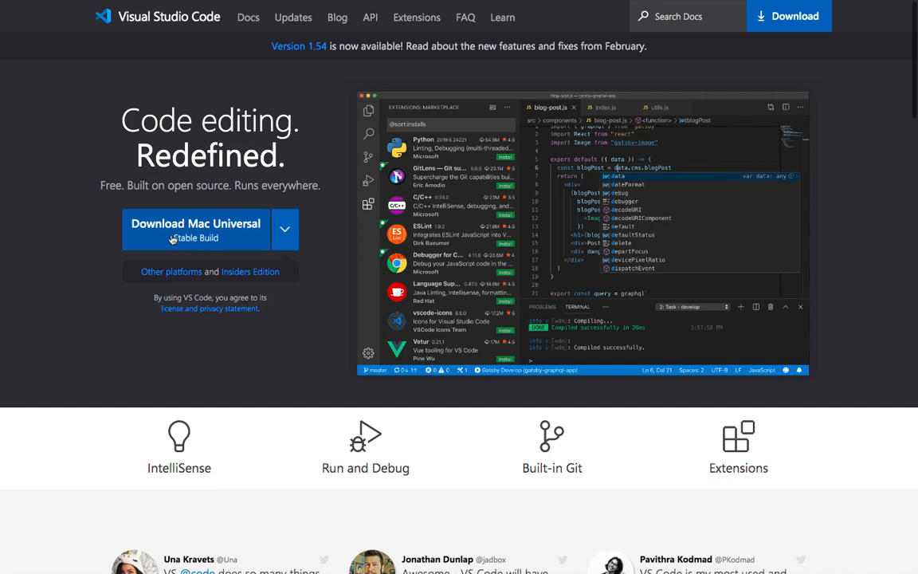
mouse_move(169, 233)
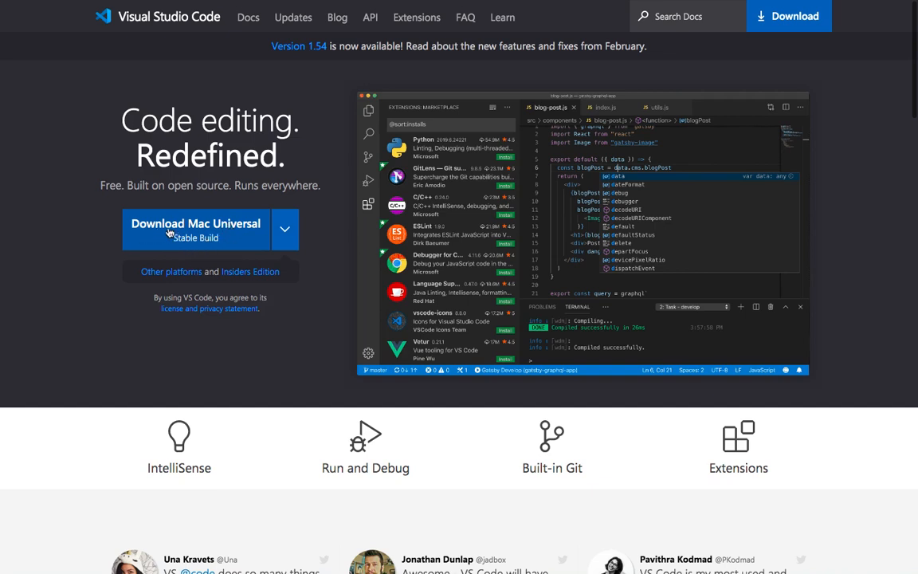
mouse_move(104, 296)
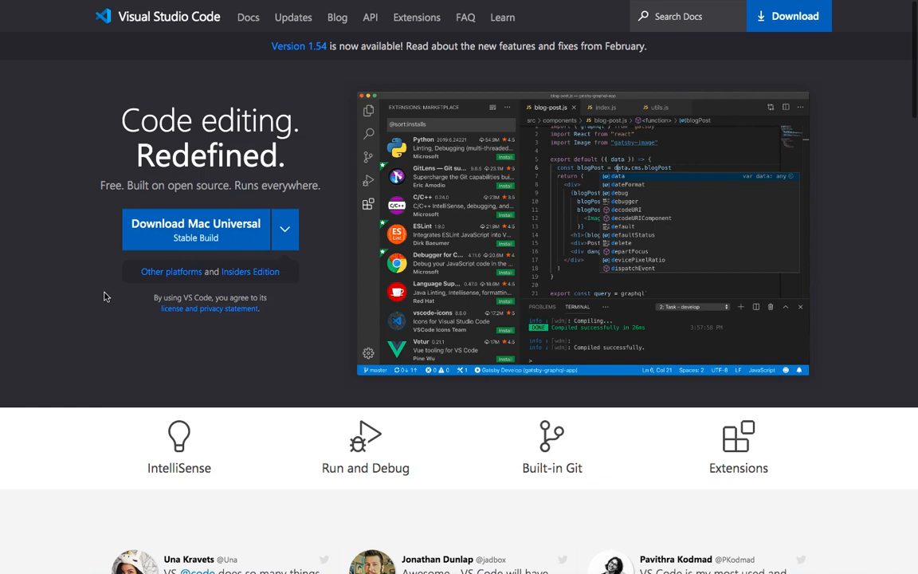